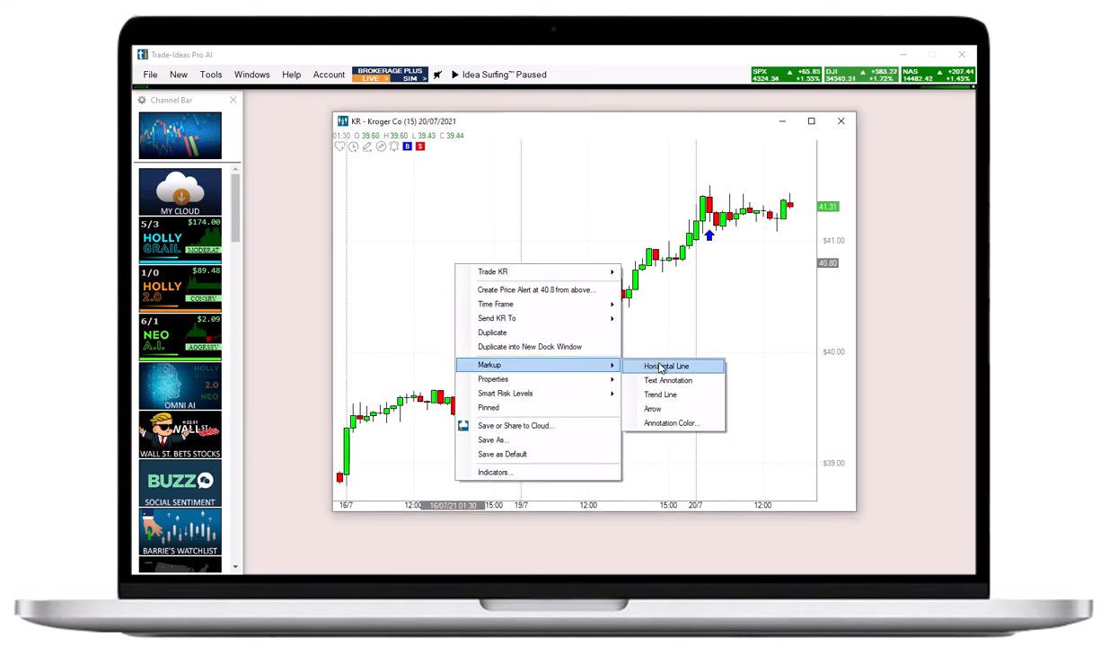
- Add a horizontal price line, a rising trend line along the highs, and an orange arrow
click(666, 365)
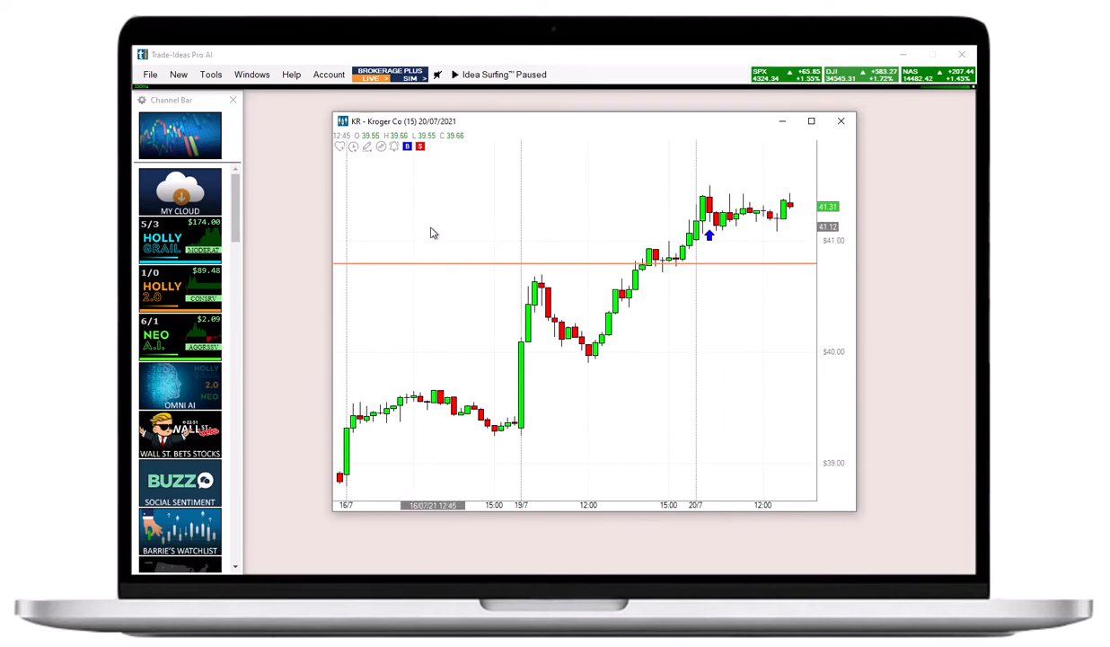
right_click(431, 233)
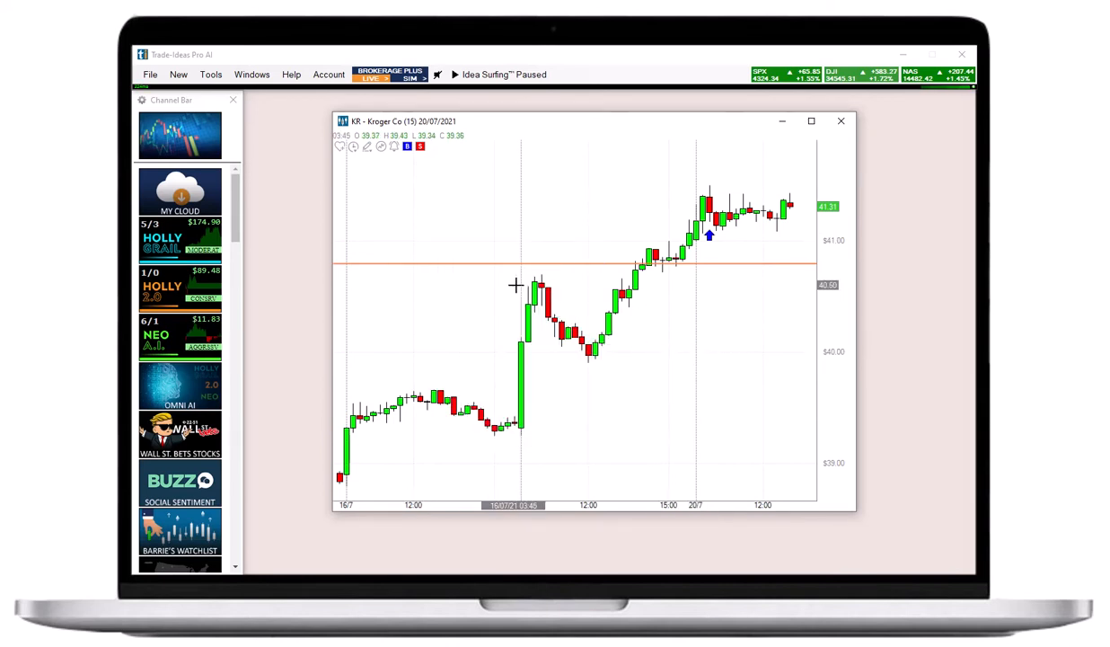
mouse_move(554, 277)
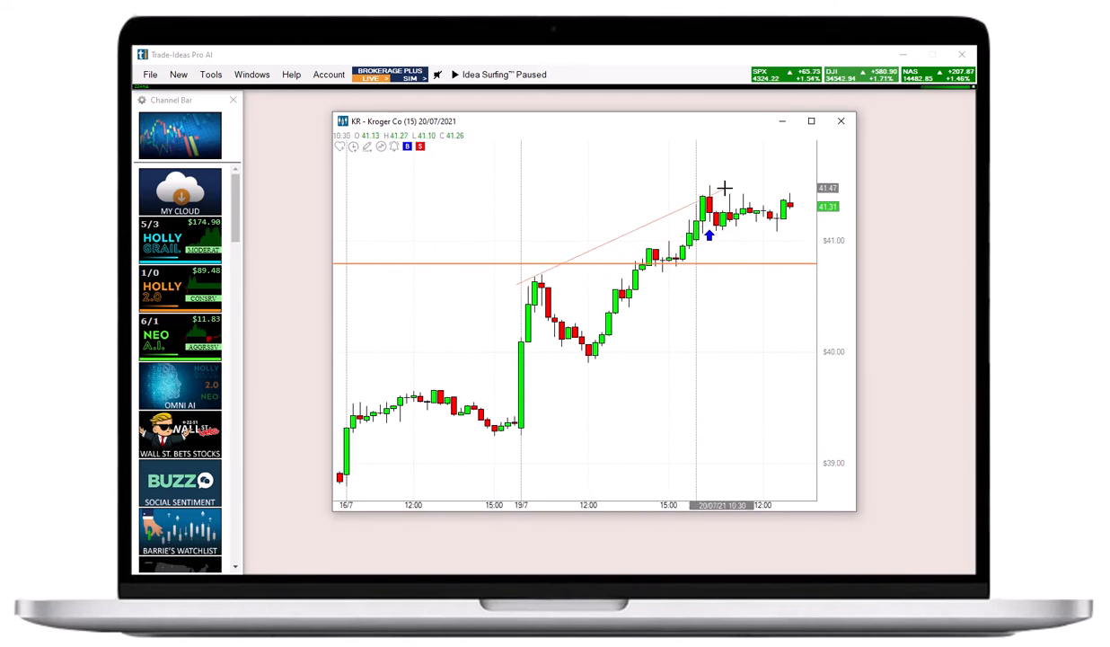
right_click(593, 269)
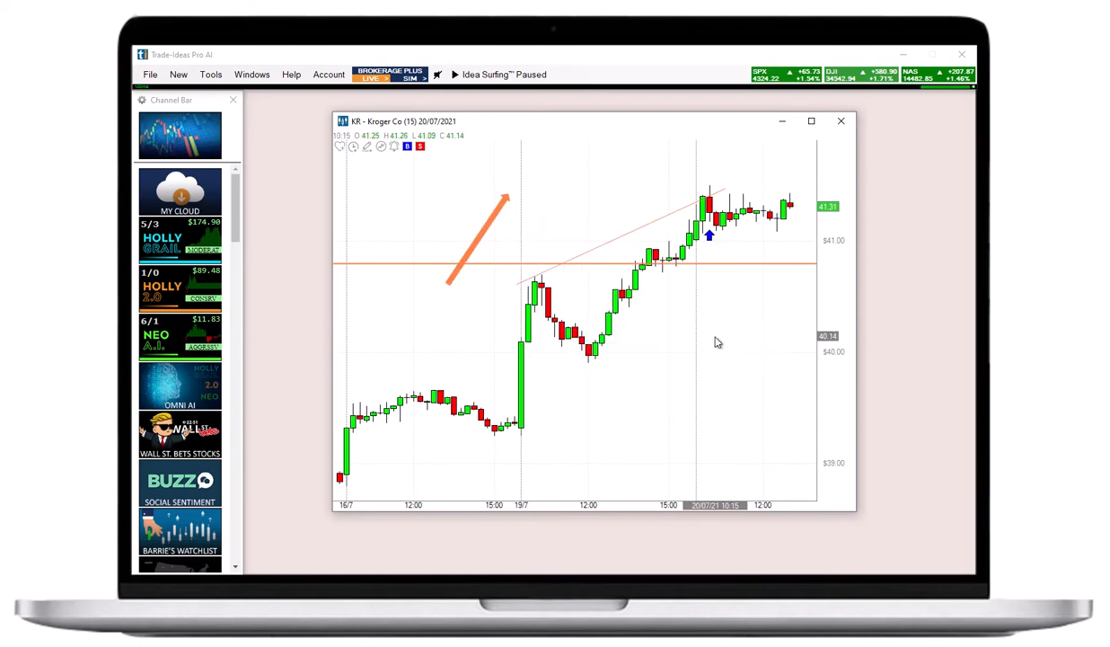
mouse_move(557, 382)
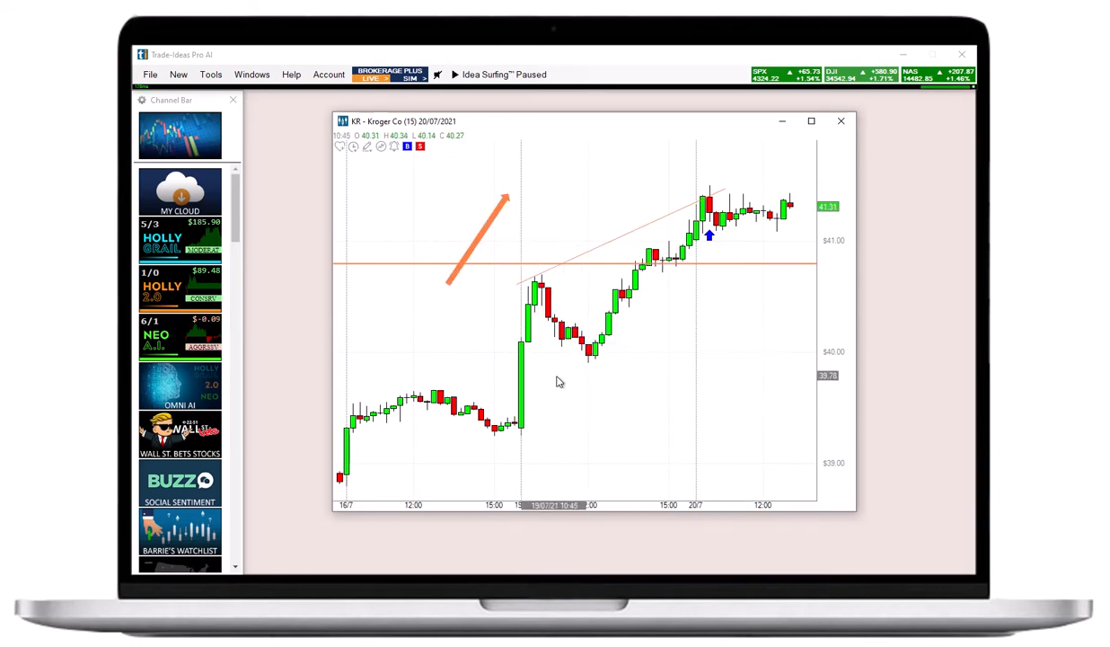
- Place an orange Text label below the trend line and select the arrow for reshaping
right_click(557, 381)
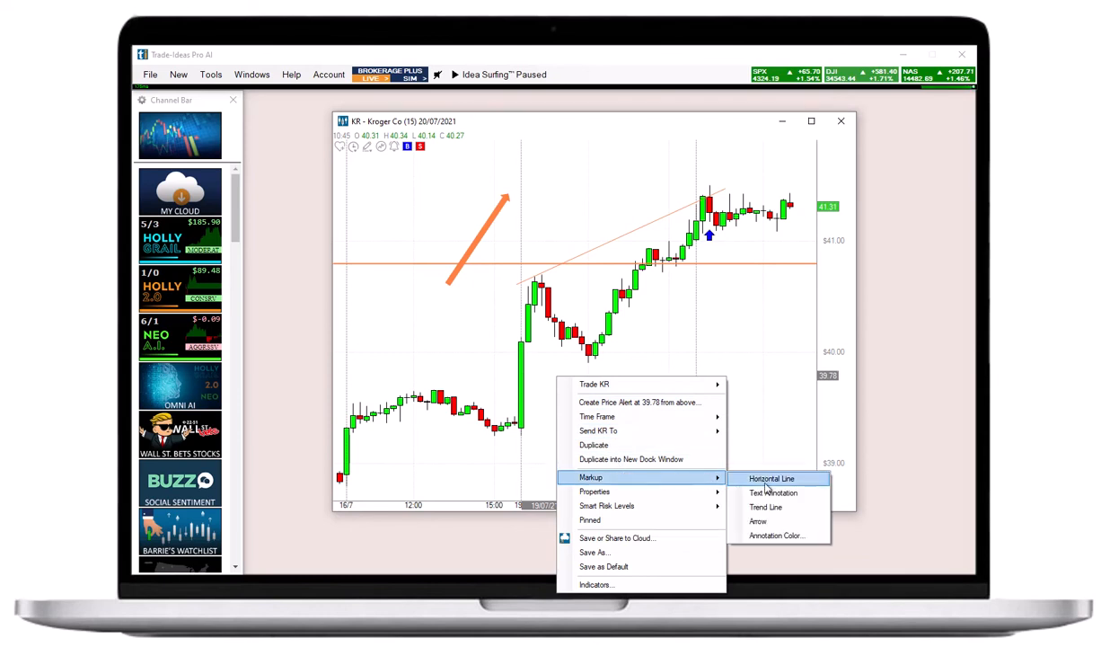
click(772, 492)
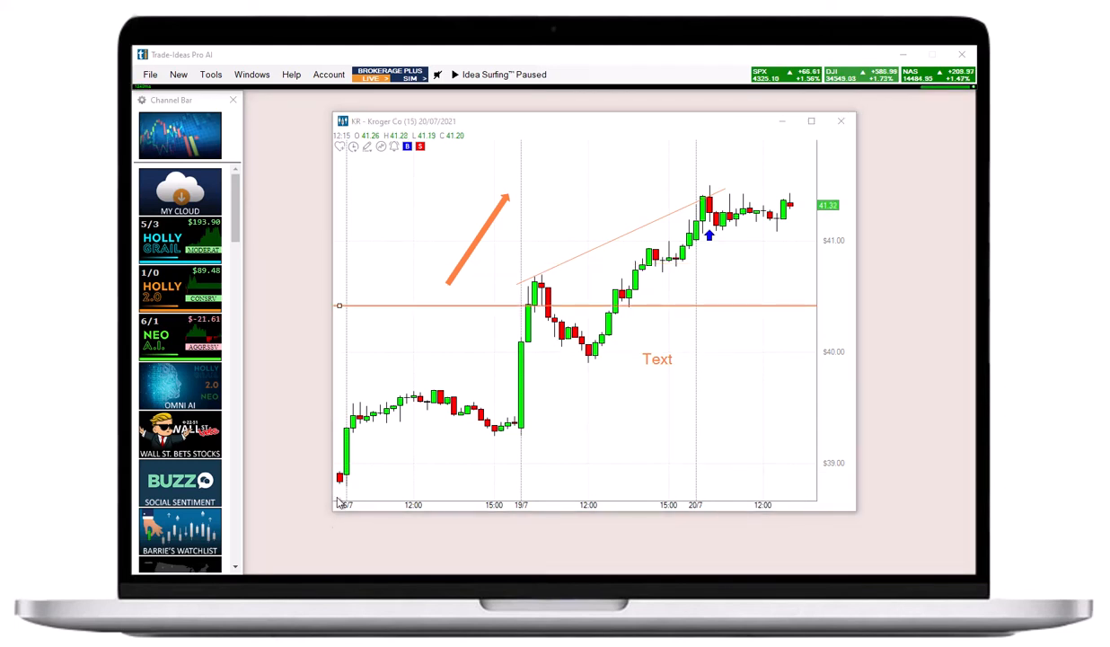
click(476, 240)
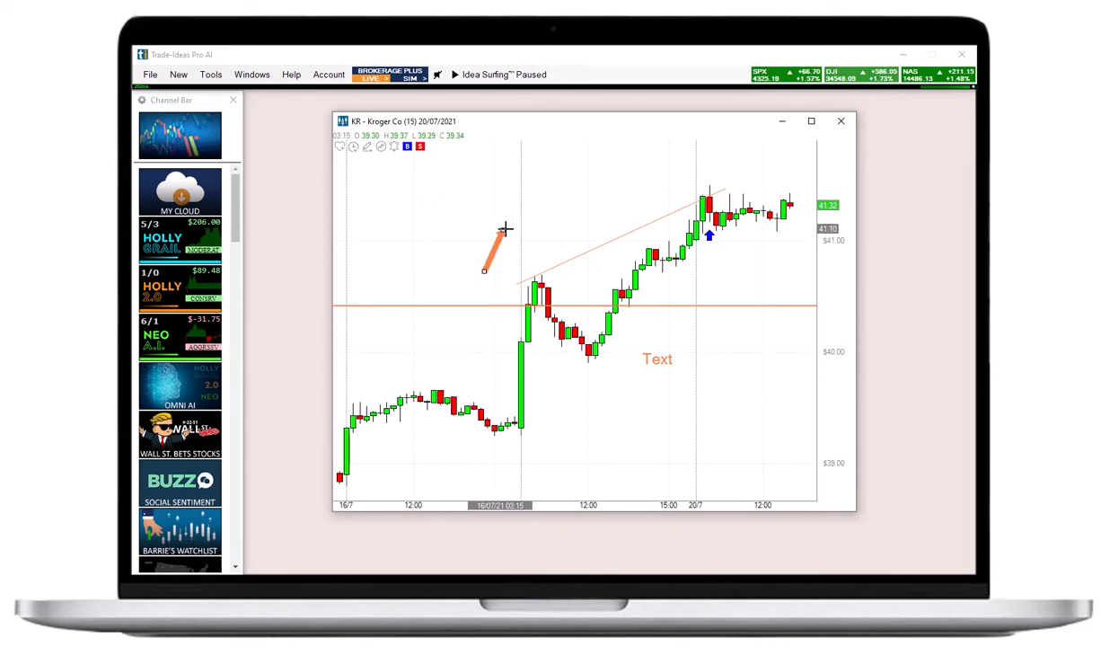
- Tilt the arrow parallel to the trend line, extend the trend line up-right, select the Text label
drag(506, 229, 575, 214)
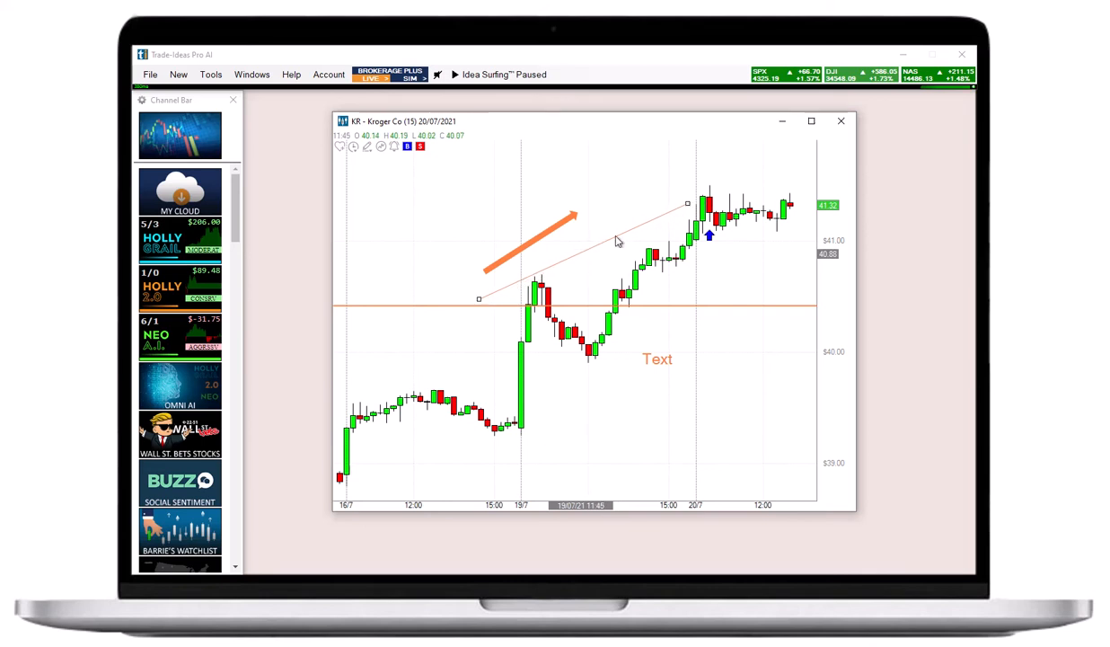
drag(687, 202, 748, 154)
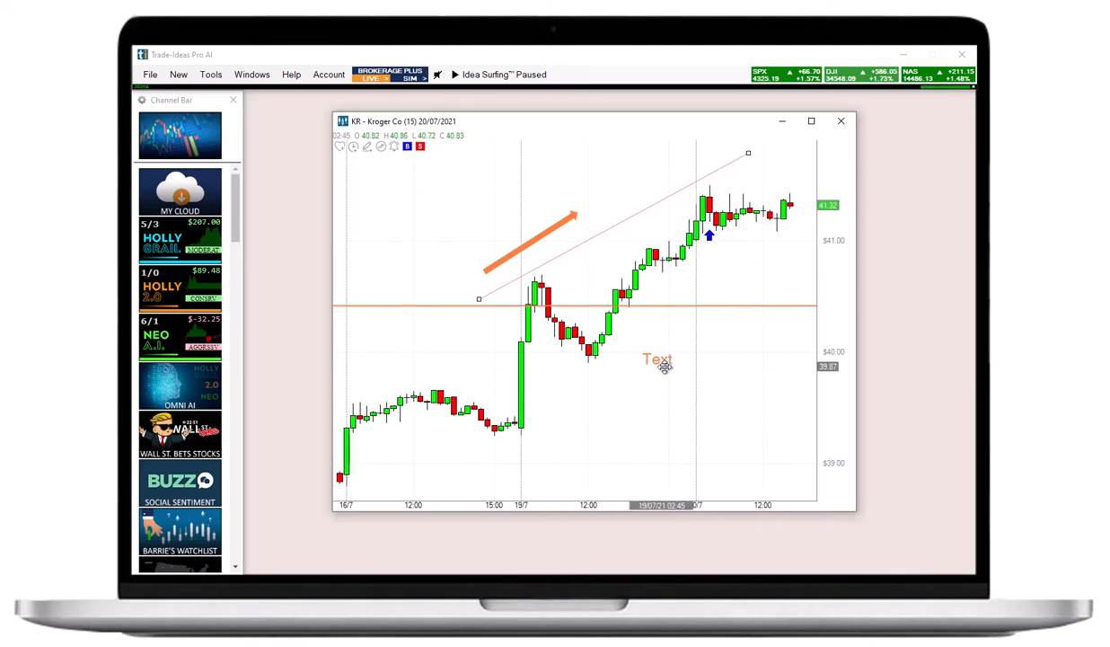
click(656, 358)
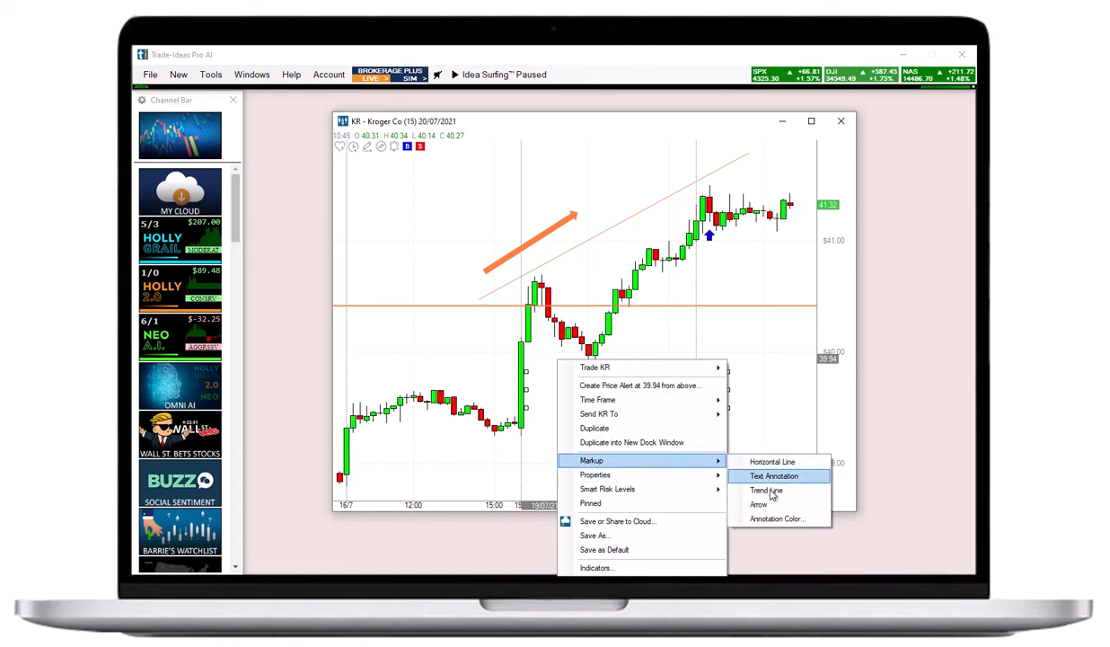
- Choose an option from the chart markup menu to recolour the Text label
click(778, 519)
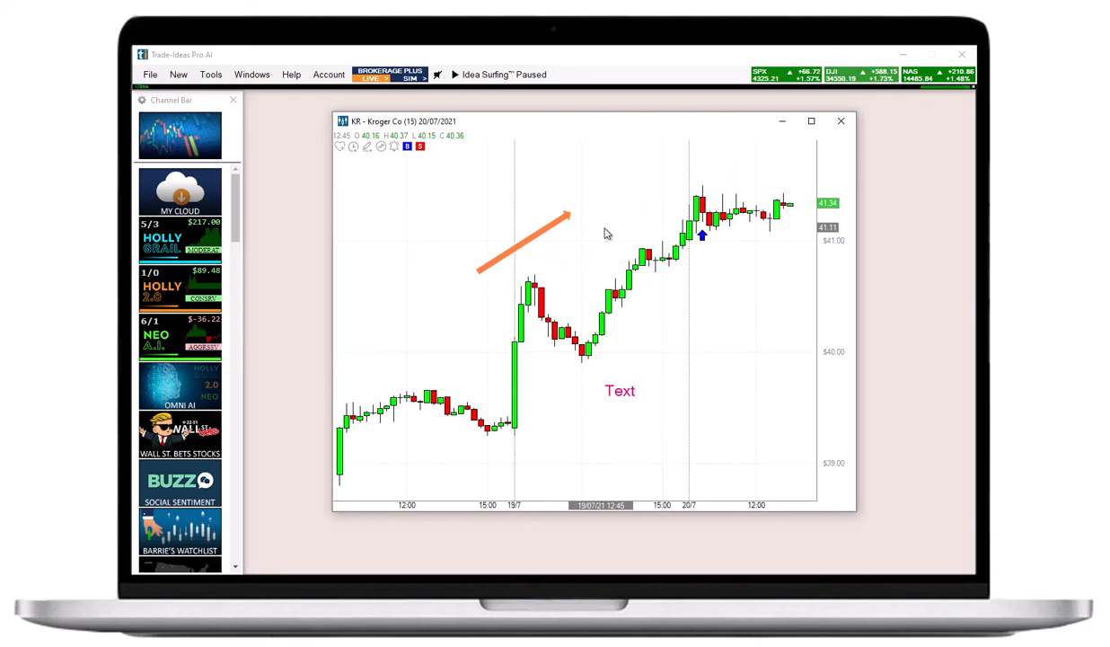
mouse_move(375, 171)
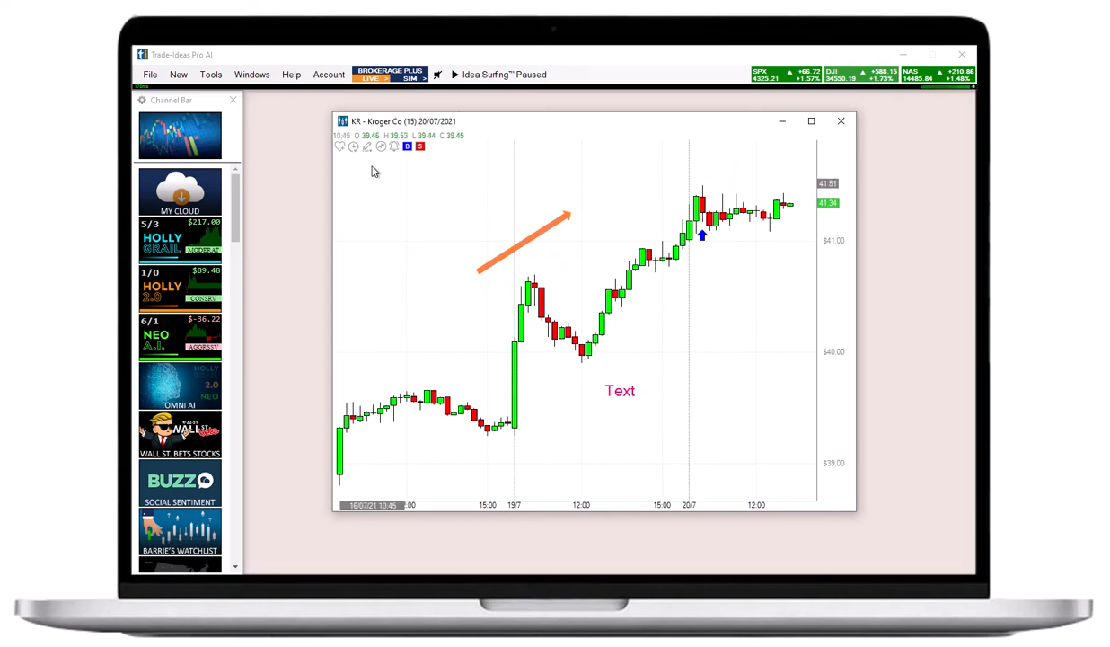
mouse_move(368, 146)
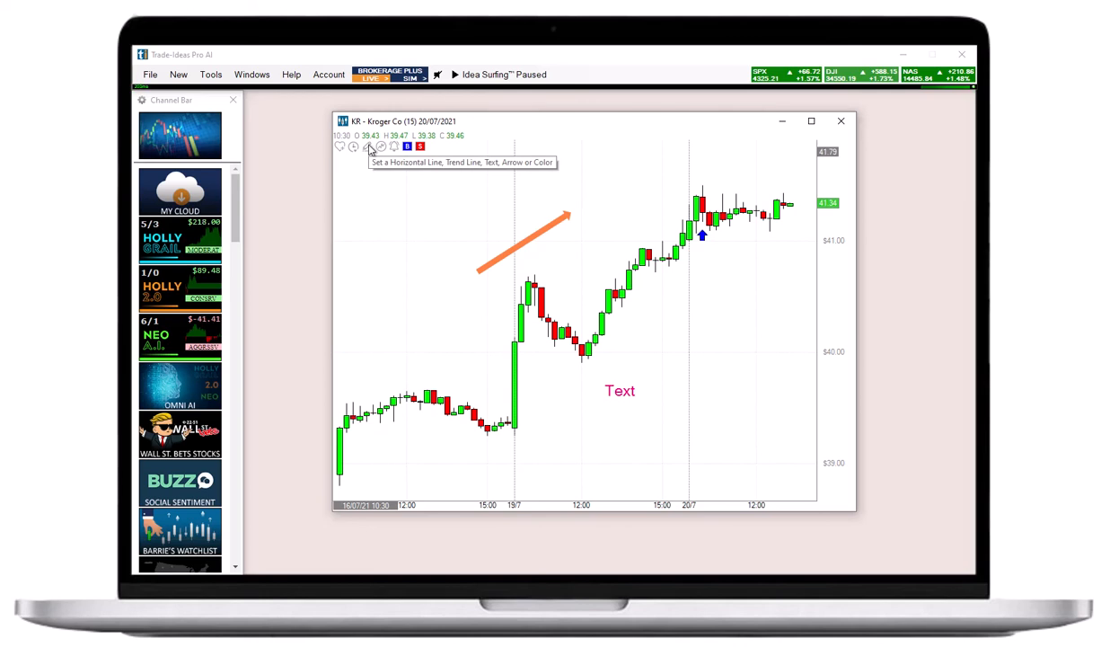
- Show the Horizontal Line, Trend Line, Text, Arrow and Color markup tools
click(368, 146)
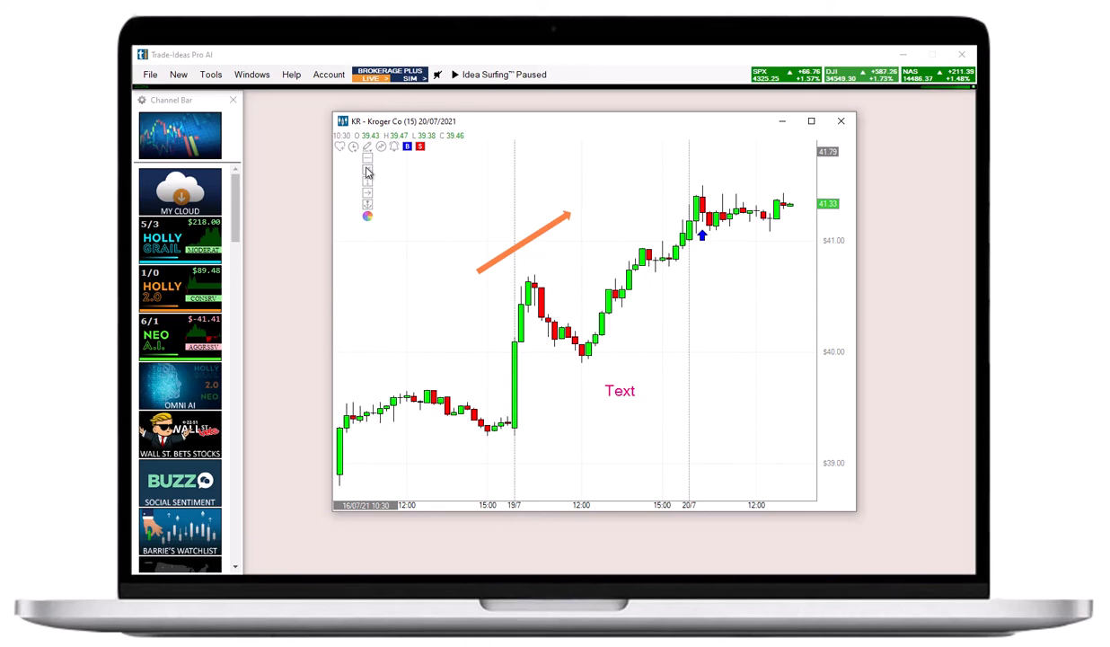
mouse_move(367, 184)
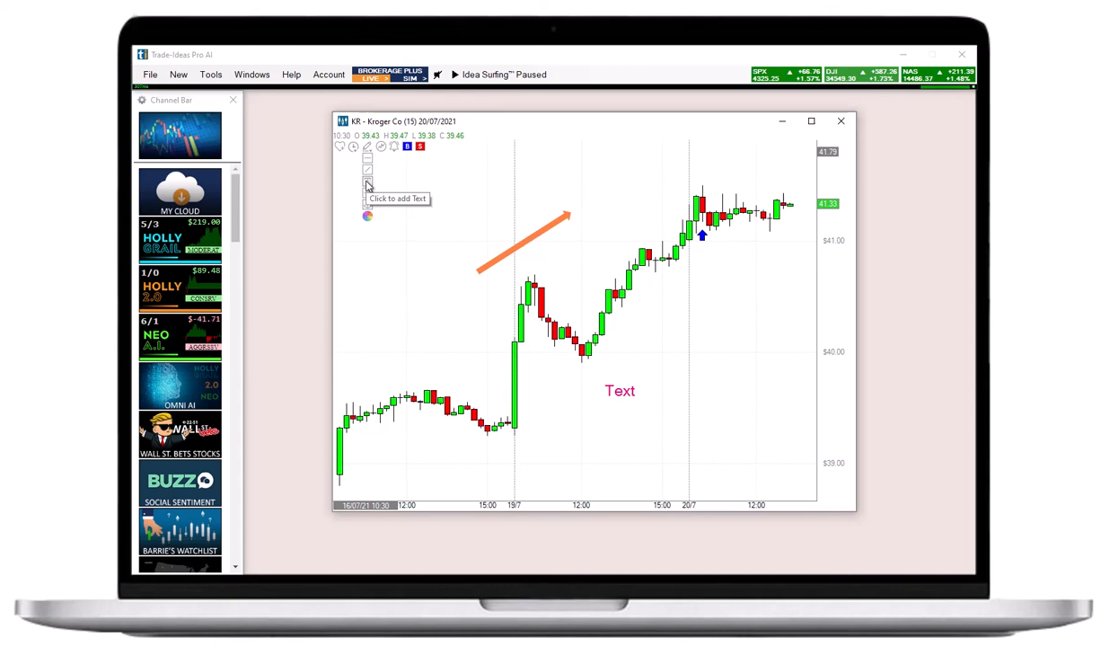
mouse_move(367, 173)
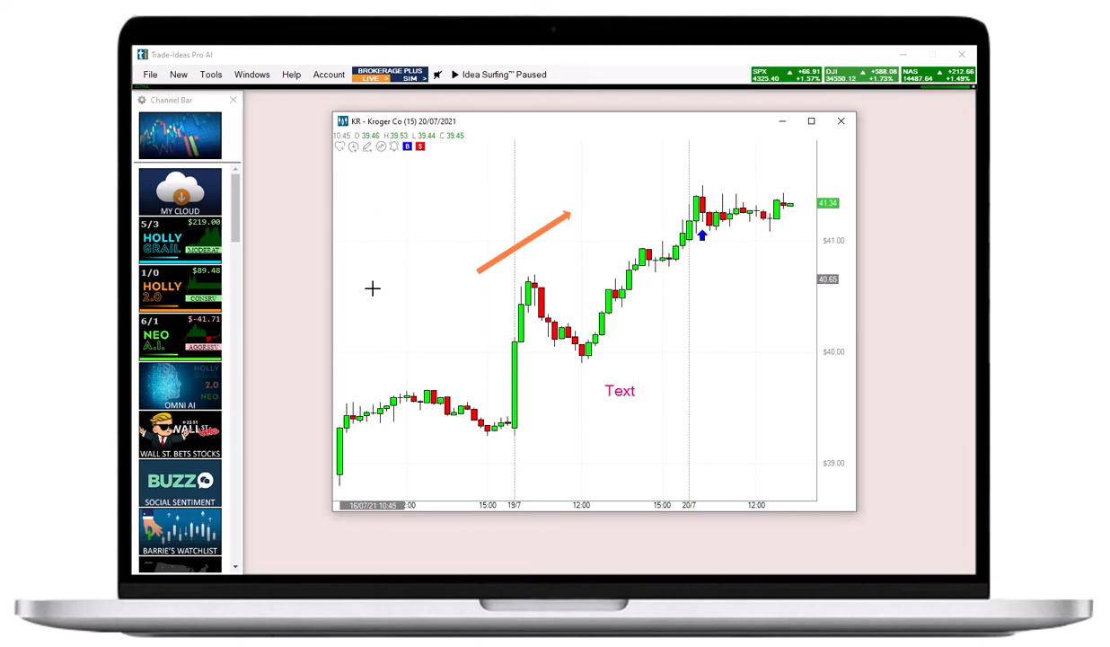
mouse_move(375, 297)
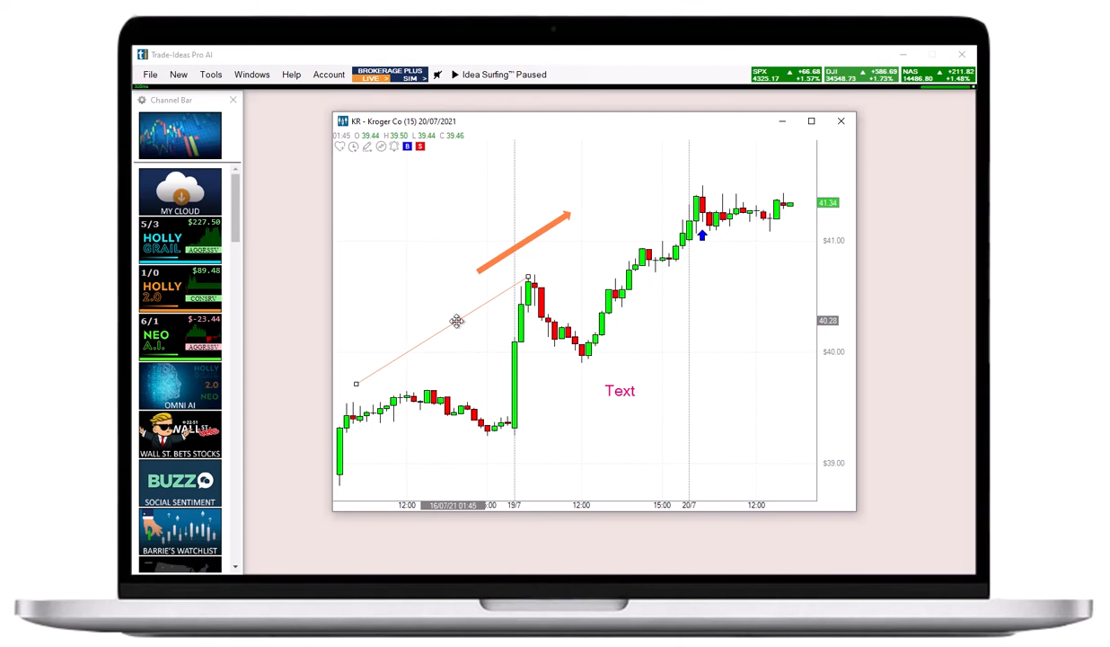
- Open the annotation Color dialog from the pencil markup tools
click(367, 146)
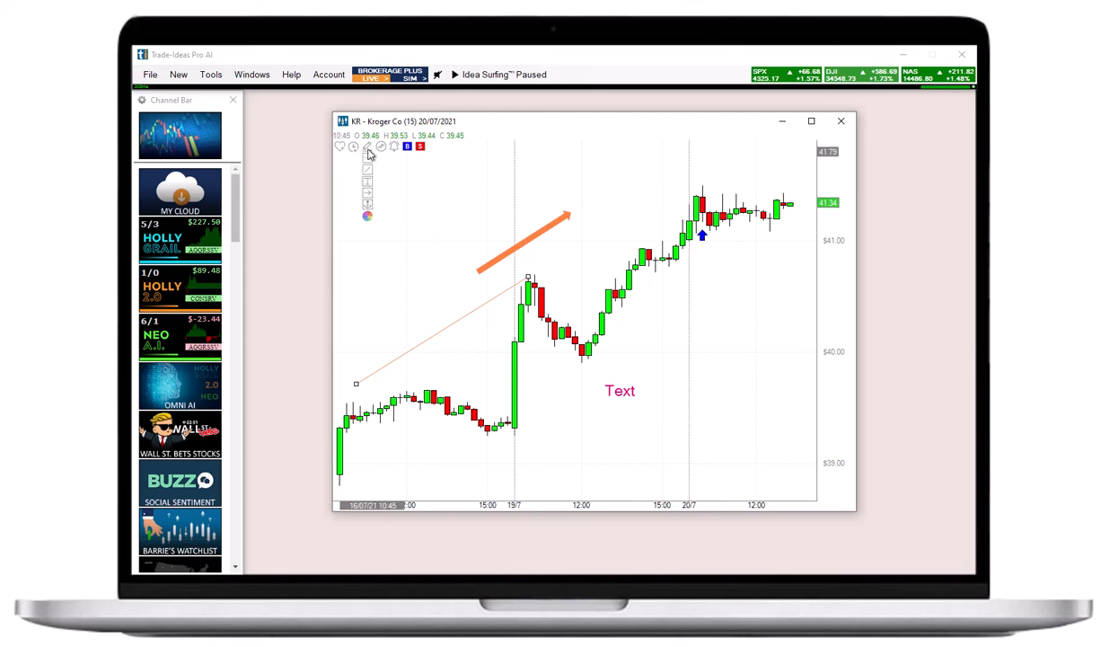
click(367, 216)
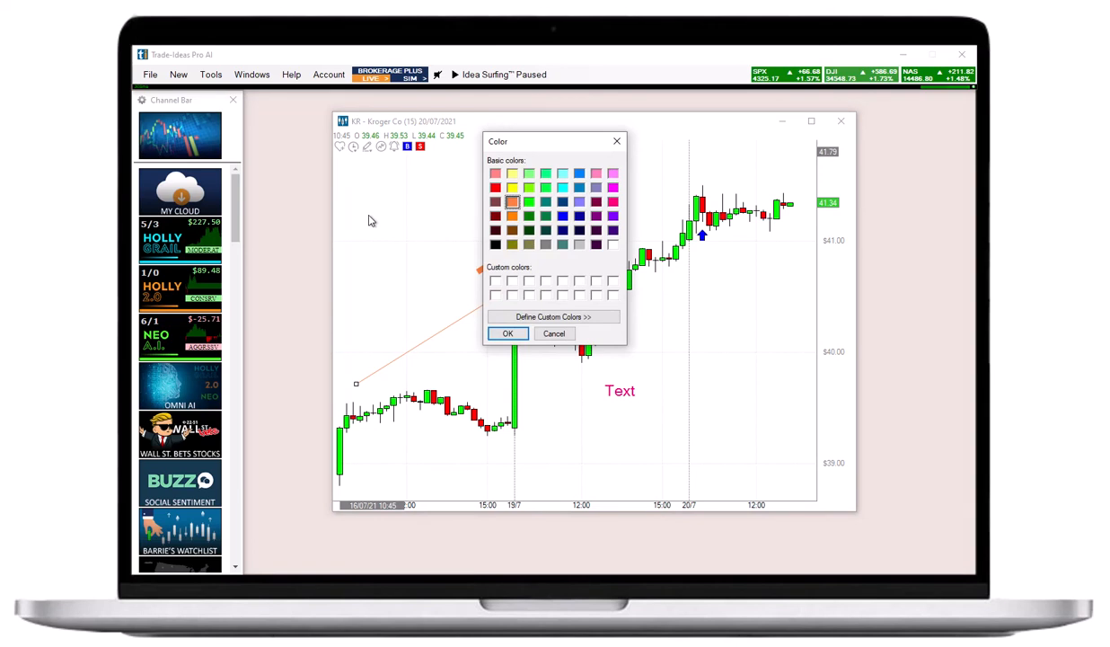